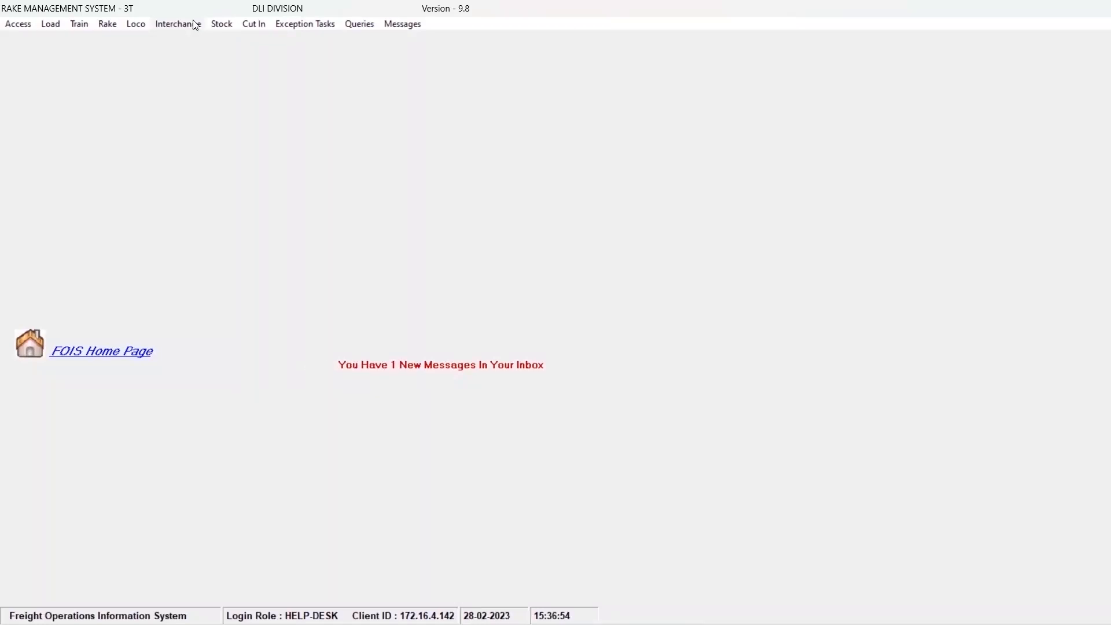
pyautogui.moveTo(131, 30)
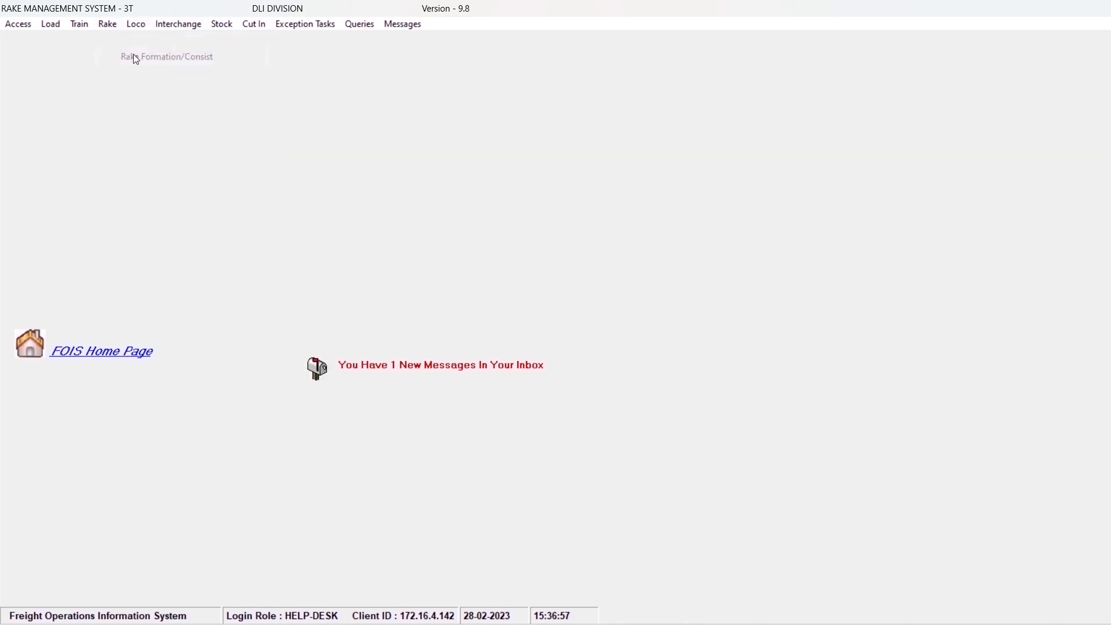
# Step: Open Rake Formation/Consist, list station GZB's rakes and start new rake row RMS 9.8
pyautogui.click(167, 57)
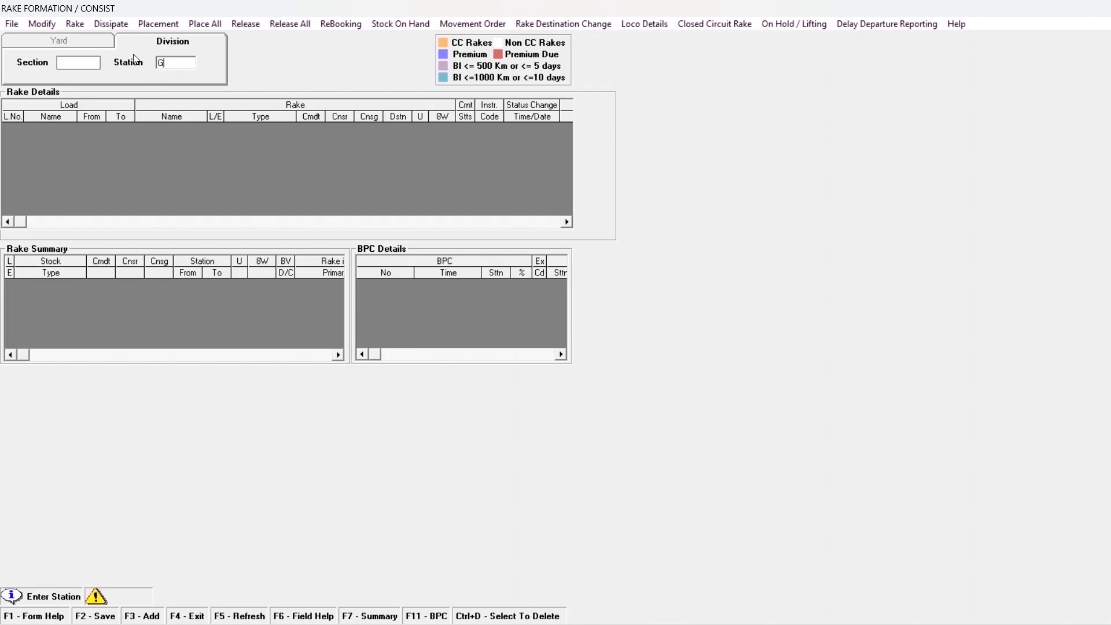
pyautogui.write('ZB')
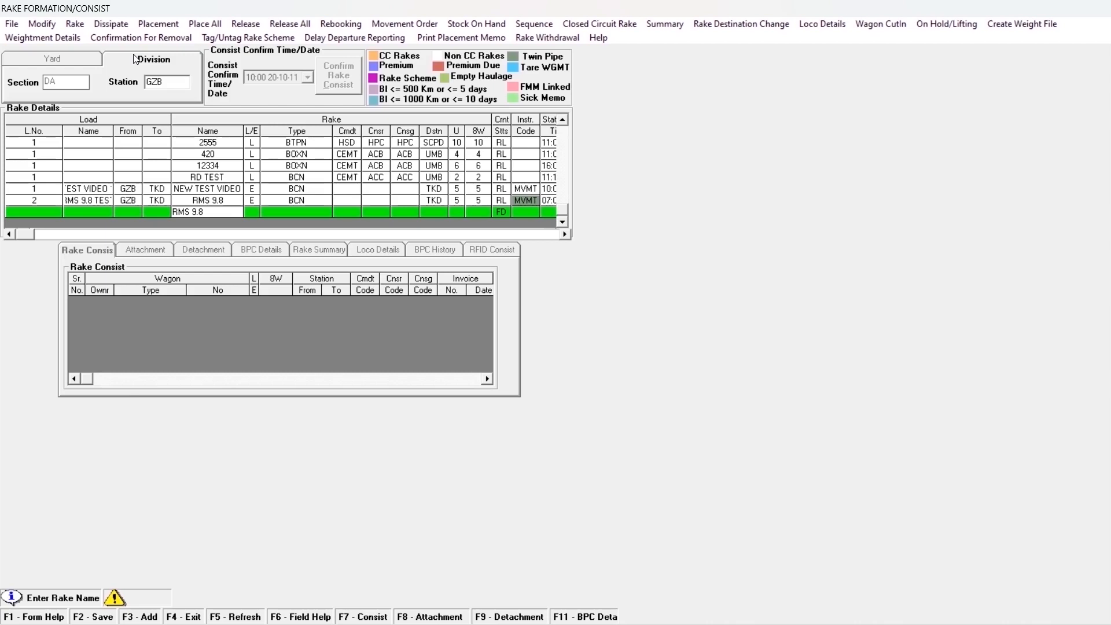
# Step: Complete rake RMS 9.8 NEW as empty (E) with status time 06:00 28-02-23
pyautogui.write('NEW')
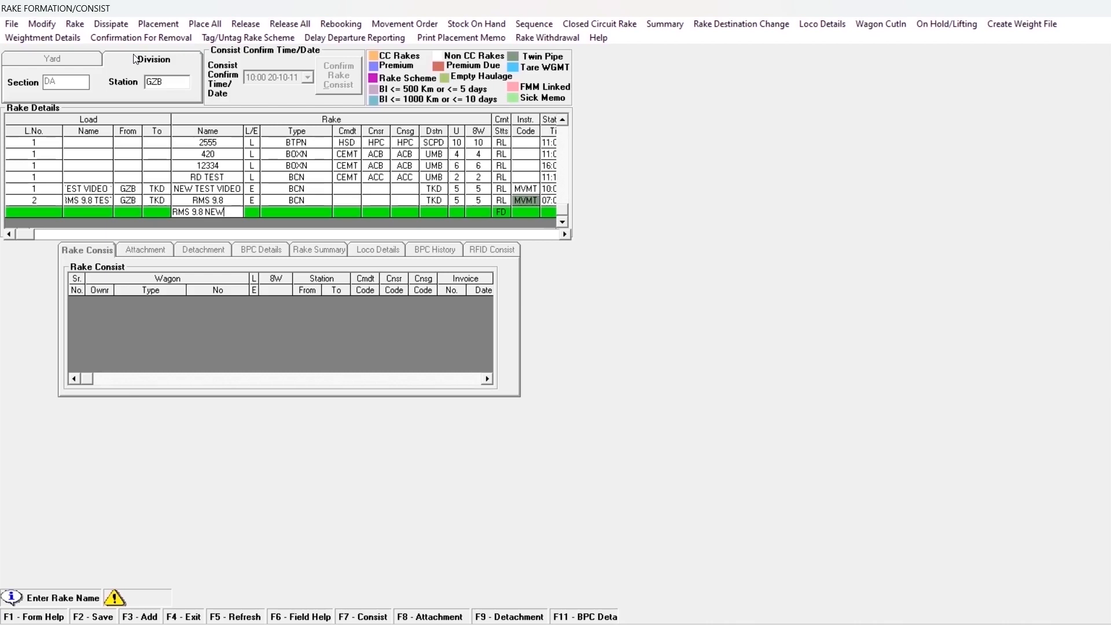
pyautogui.write('E')
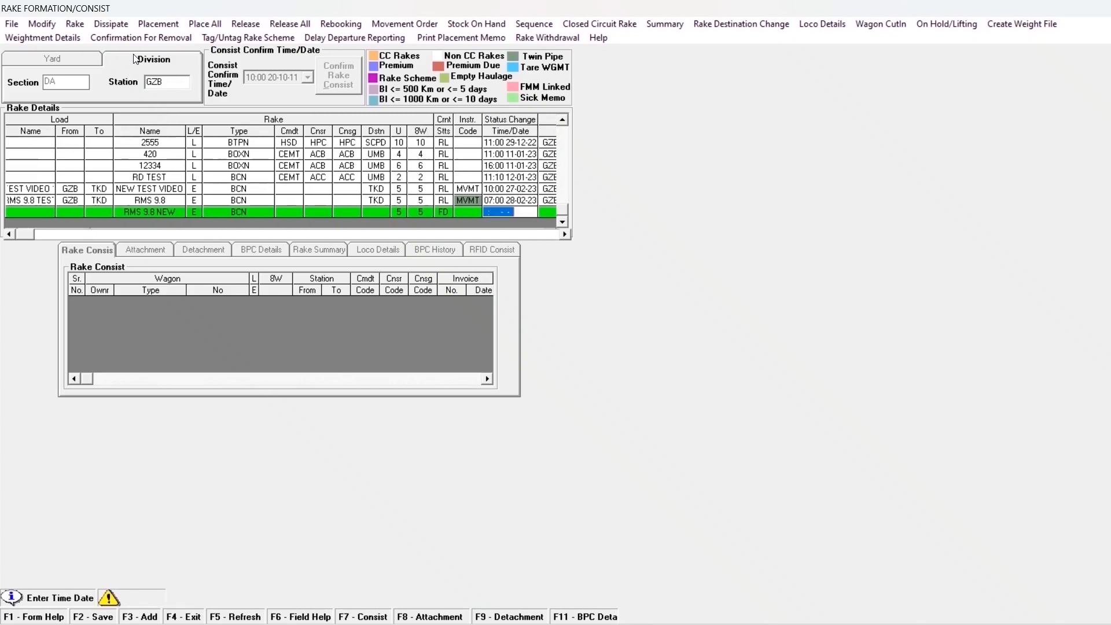
pyautogui.write('06:00 28-02-23')
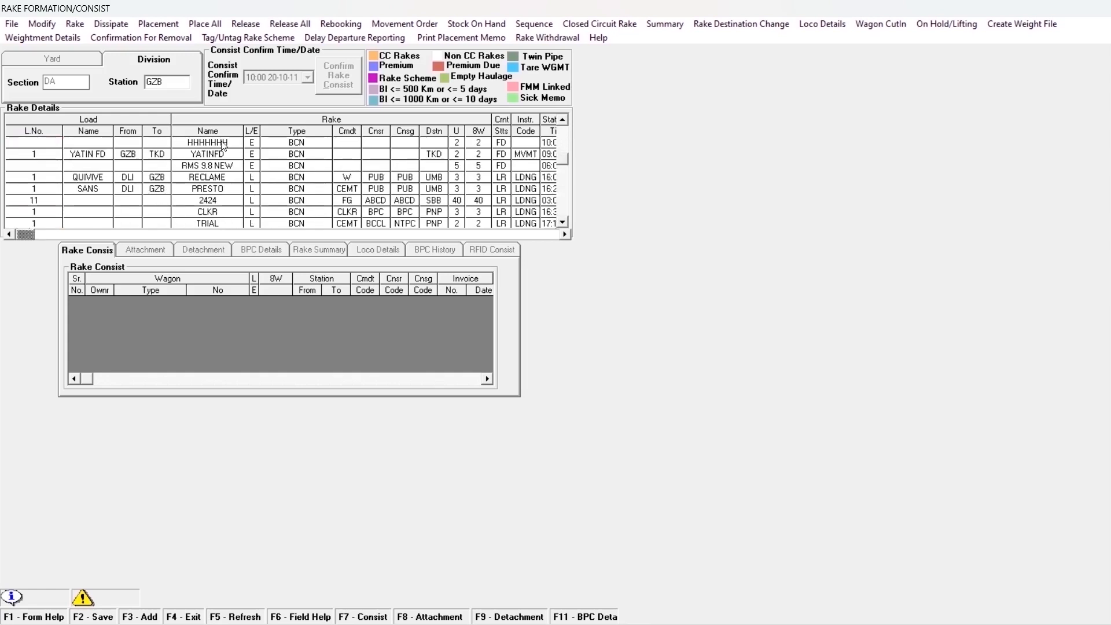
# Step: Select rake RMS 9.8 NEW in Rake Details to fill its consist confirm time
pyautogui.click(207, 165)
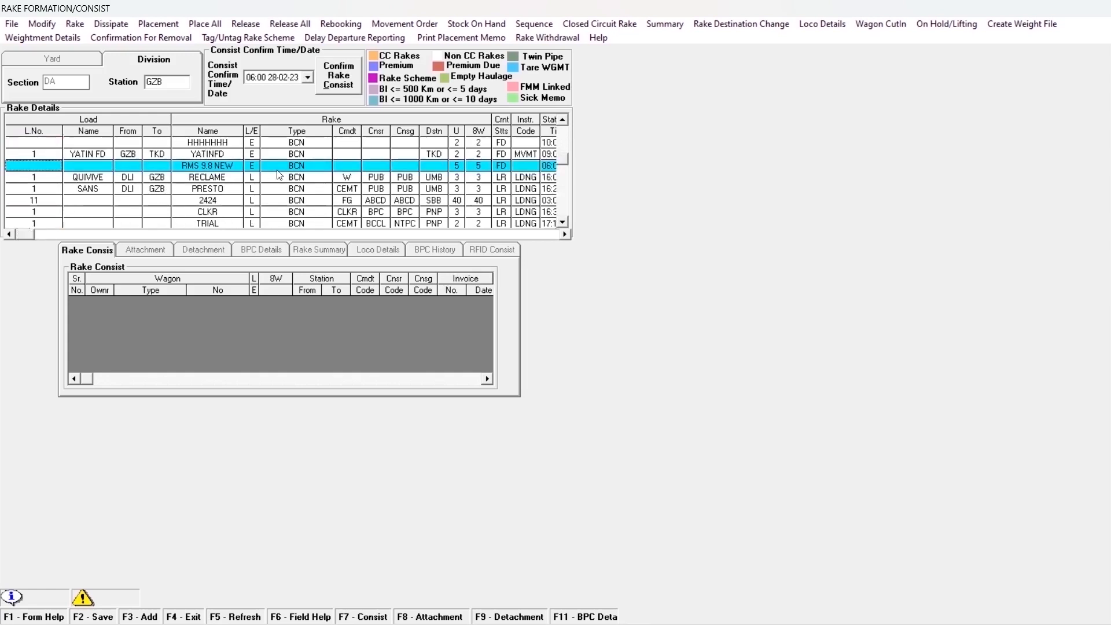
pyautogui.moveTo(288, 173)
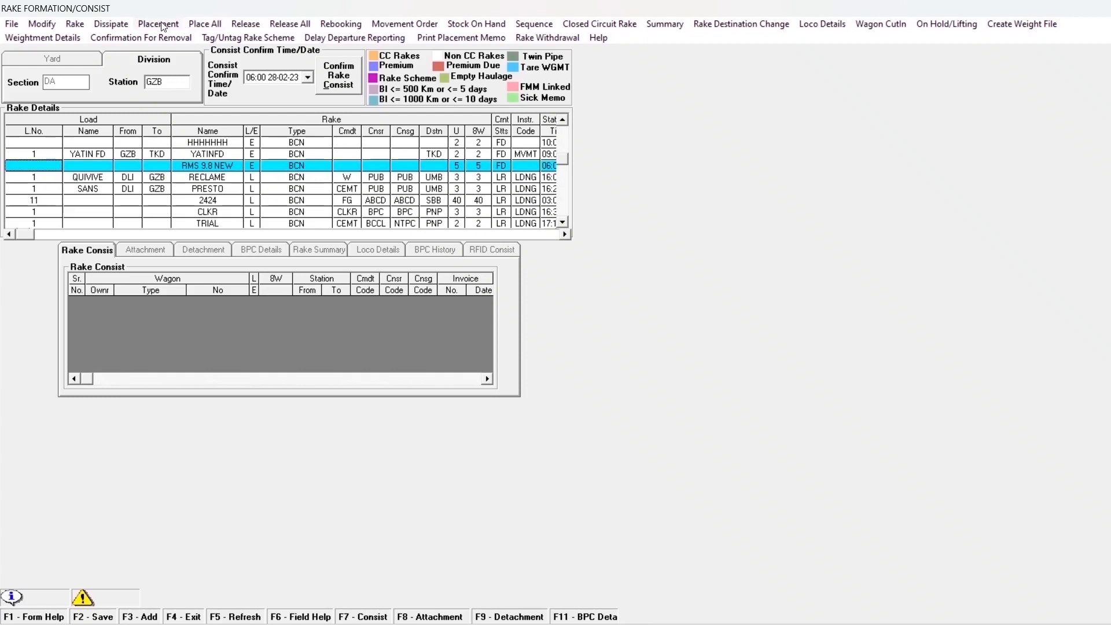
pyautogui.moveTo(204, 27)
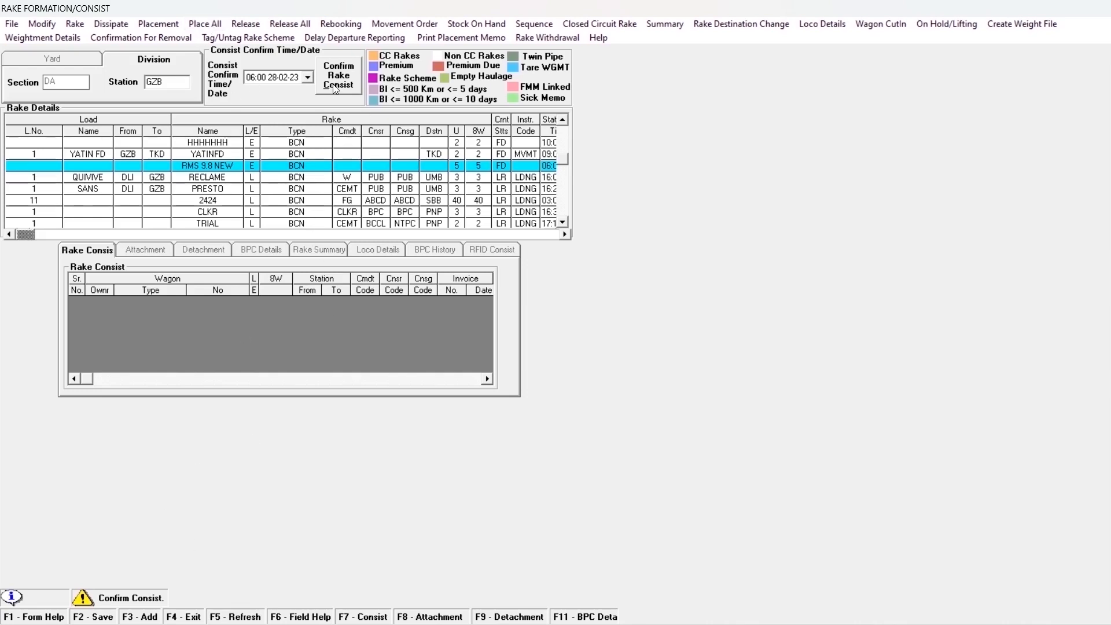
pyautogui.moveTo(478, 280)
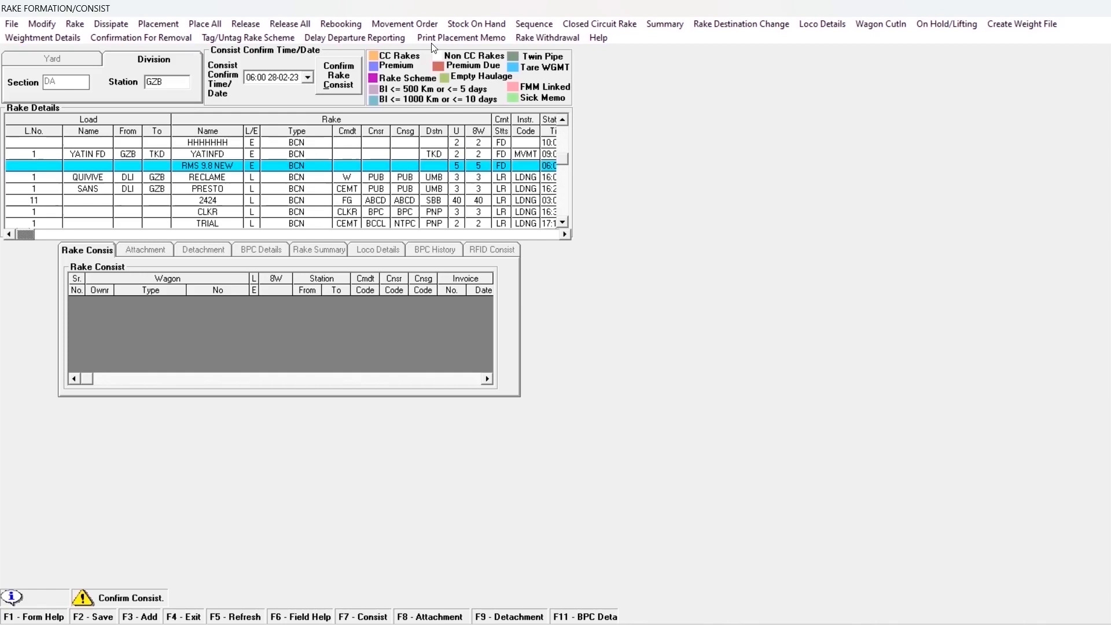
pyautogui.moveTo(509, 22)
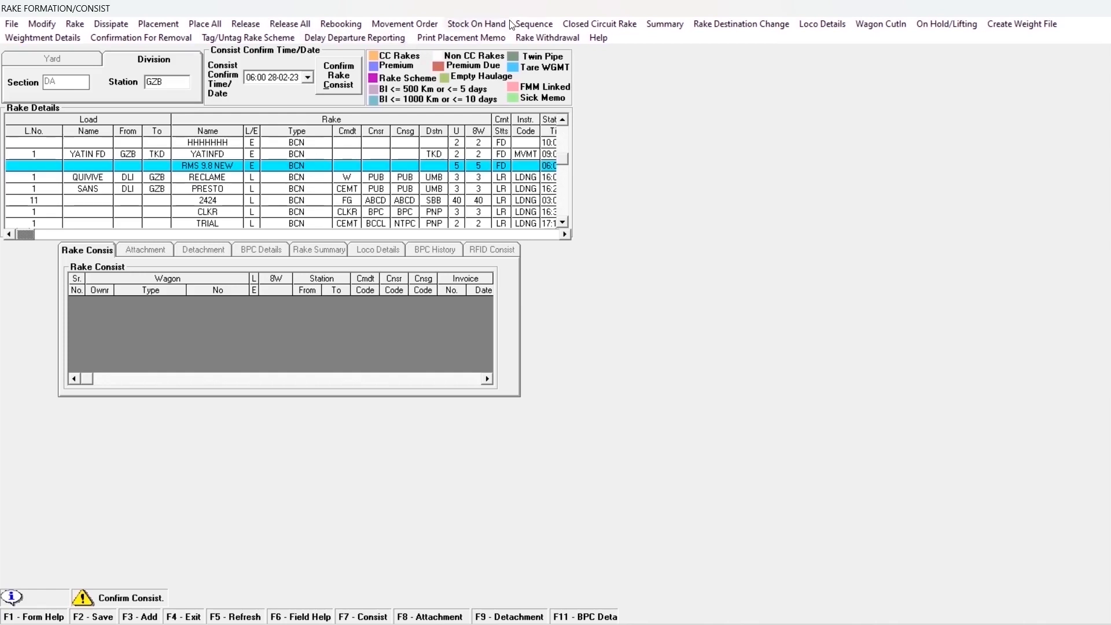
pyautogui.moveTo(490, 29)
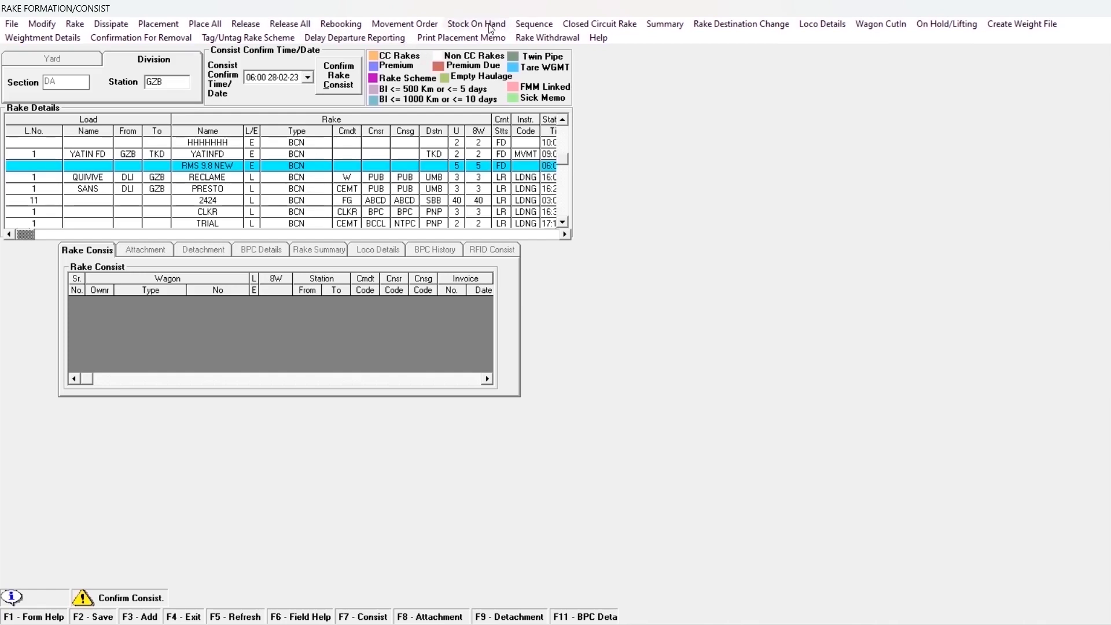
# Step: Search Stock On Hand for ADIL-owned wagons and select the five BCNM1 wagons
pyautogui.click(476, 23)
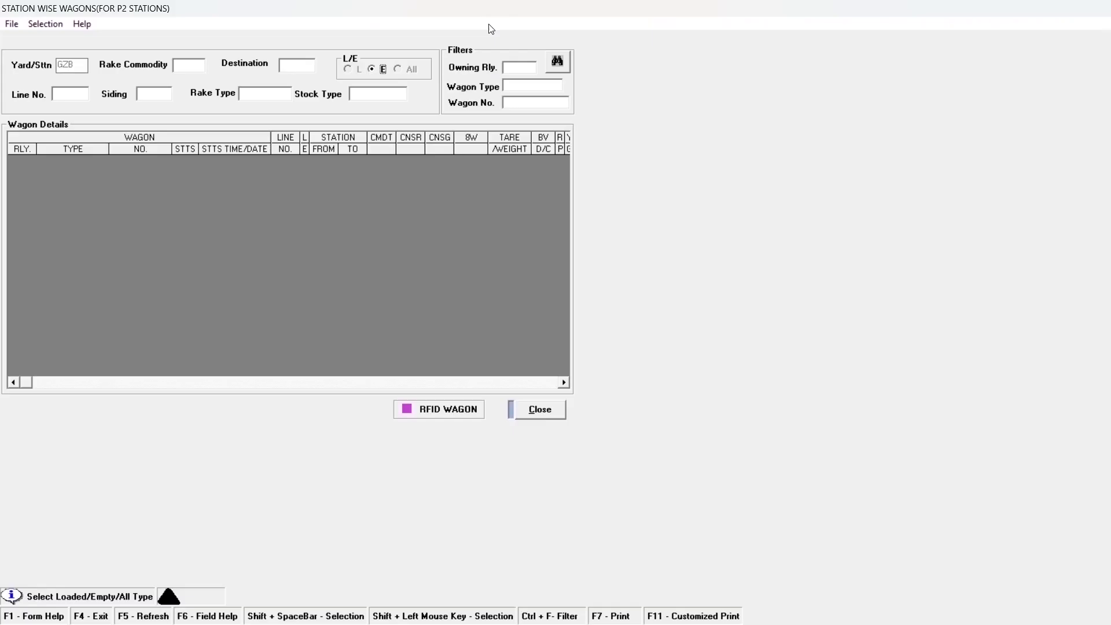
pyautogui.click(521, 67)
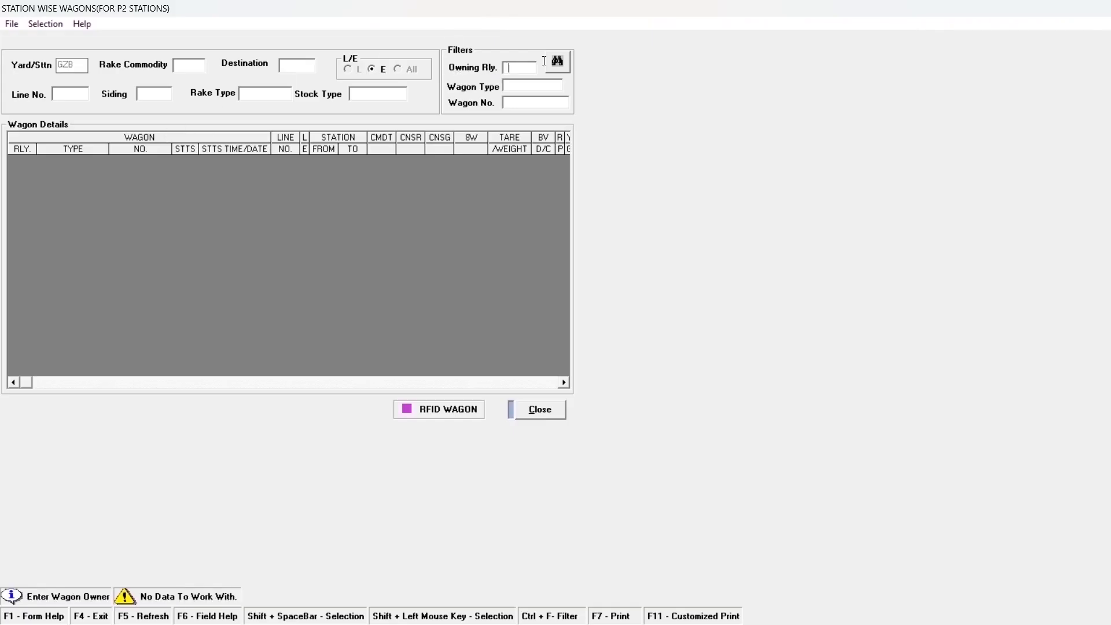
pyautogui.write('ADIL')
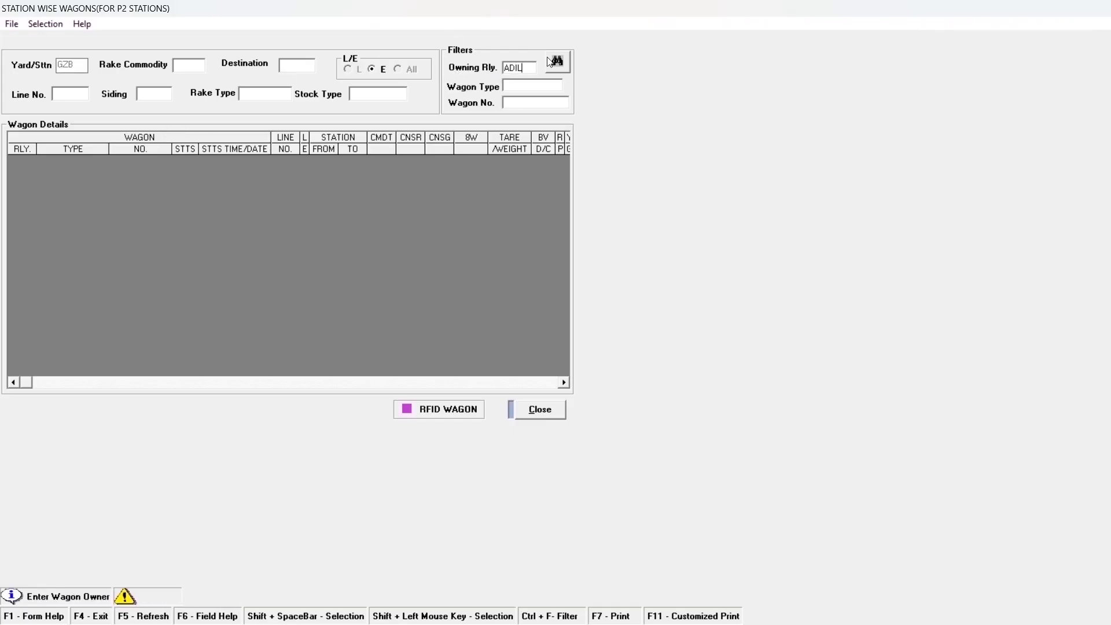
pyautogui.click(556, 62)
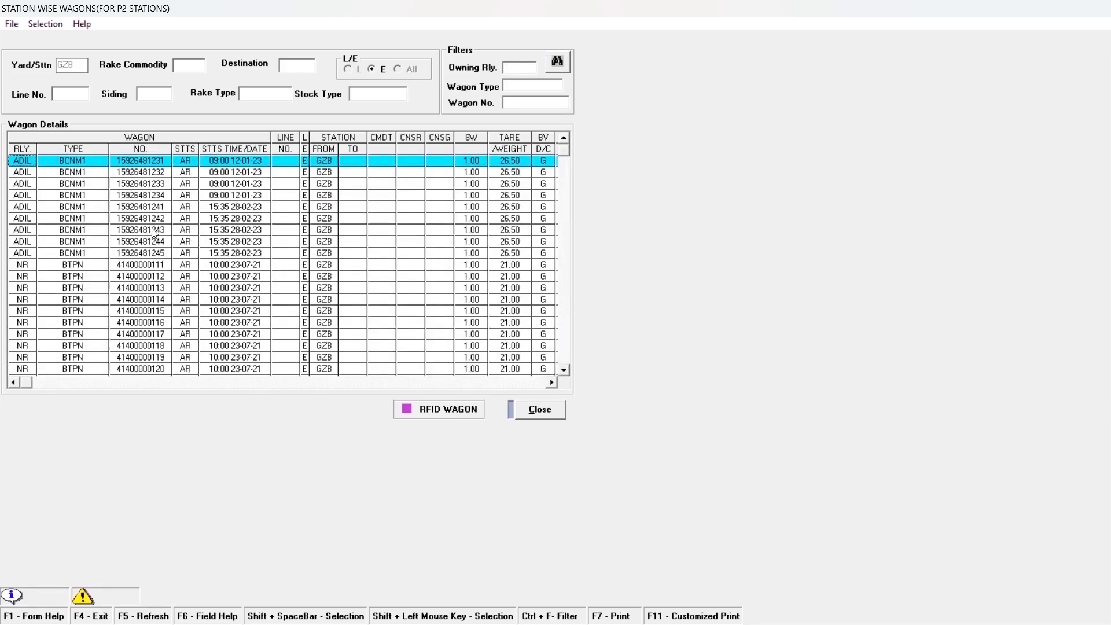
pyautogui.click(141, 206)
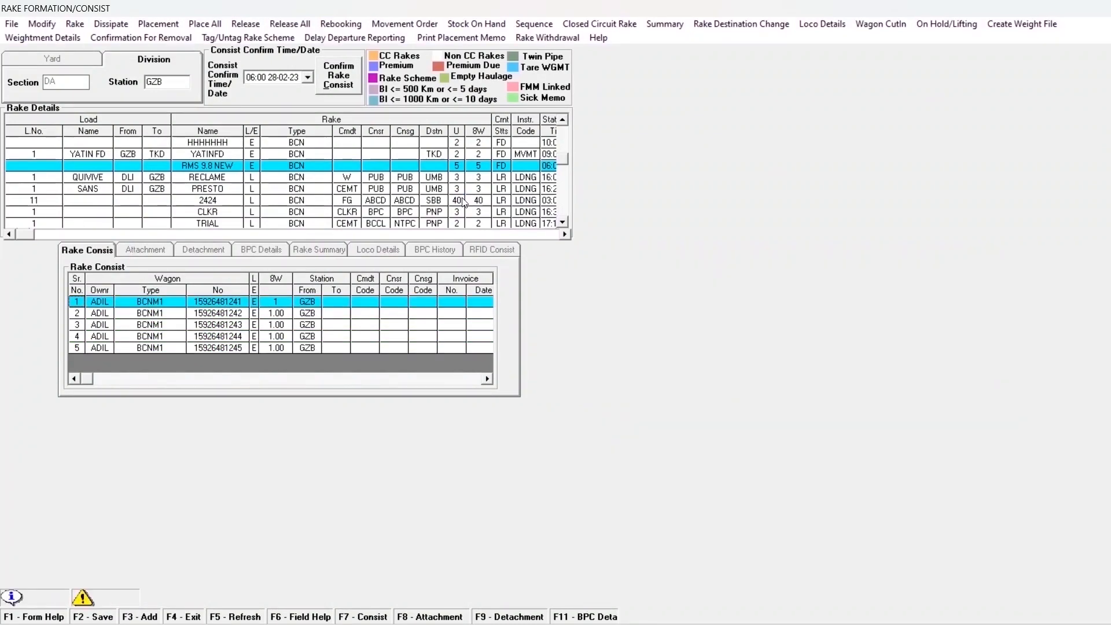
# Step: Open Rake Placement/Release for rake RMS 9.8 NEW from the Placement menu
pyautogui.click(339, 75)
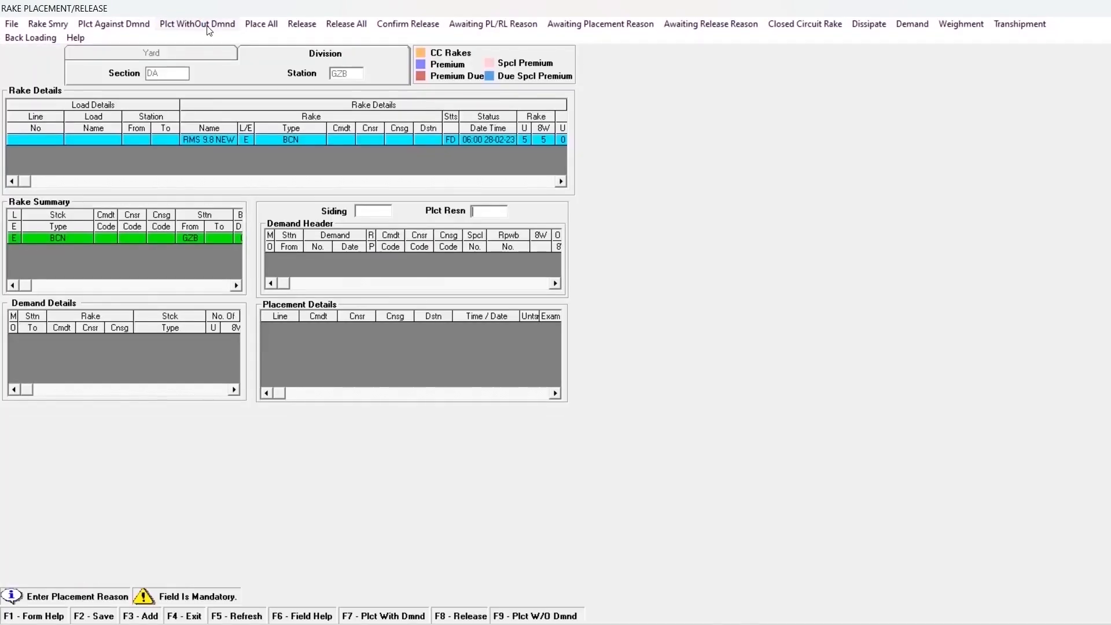
# Step: Set the placement reason to examination and choose a priority
pyautogui.click(489, 210)
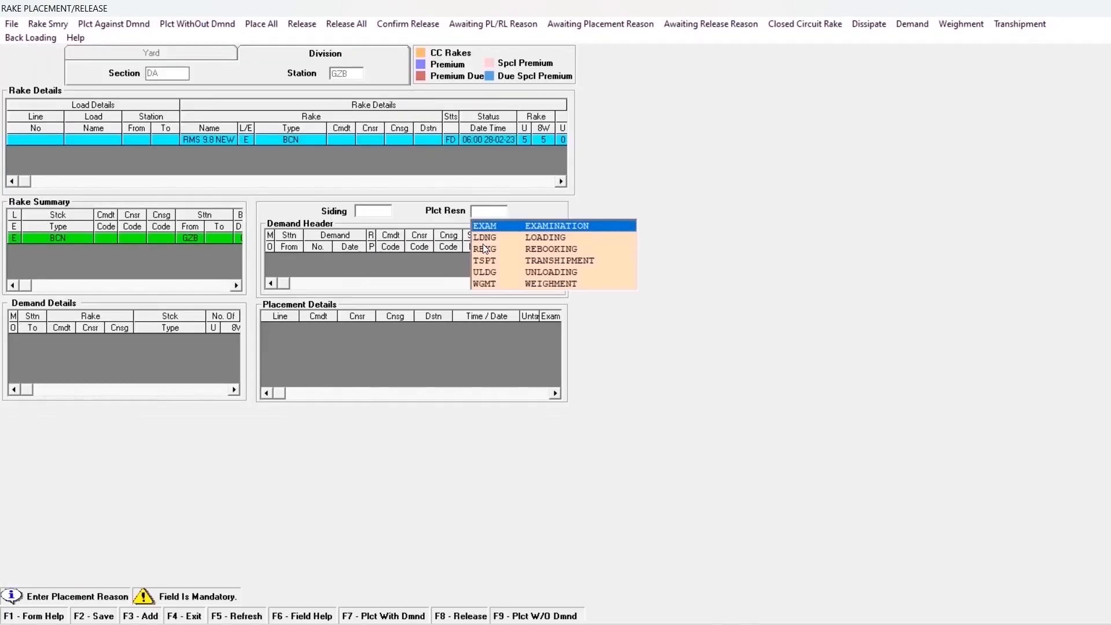
pyautogui.click(486, 225)
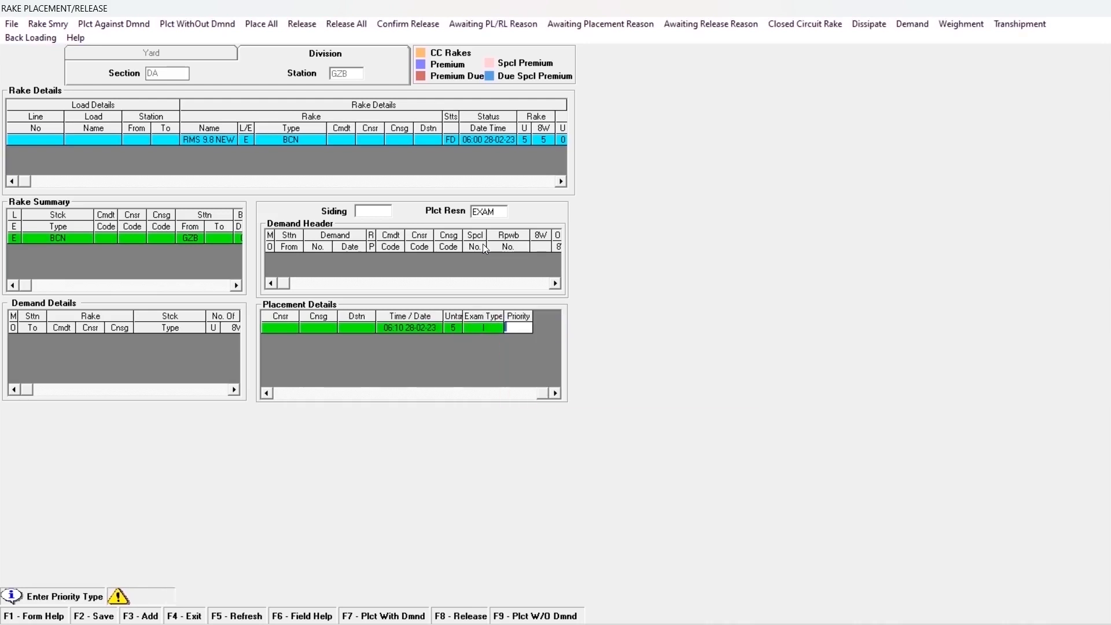
pyautogui.click(518, 328)
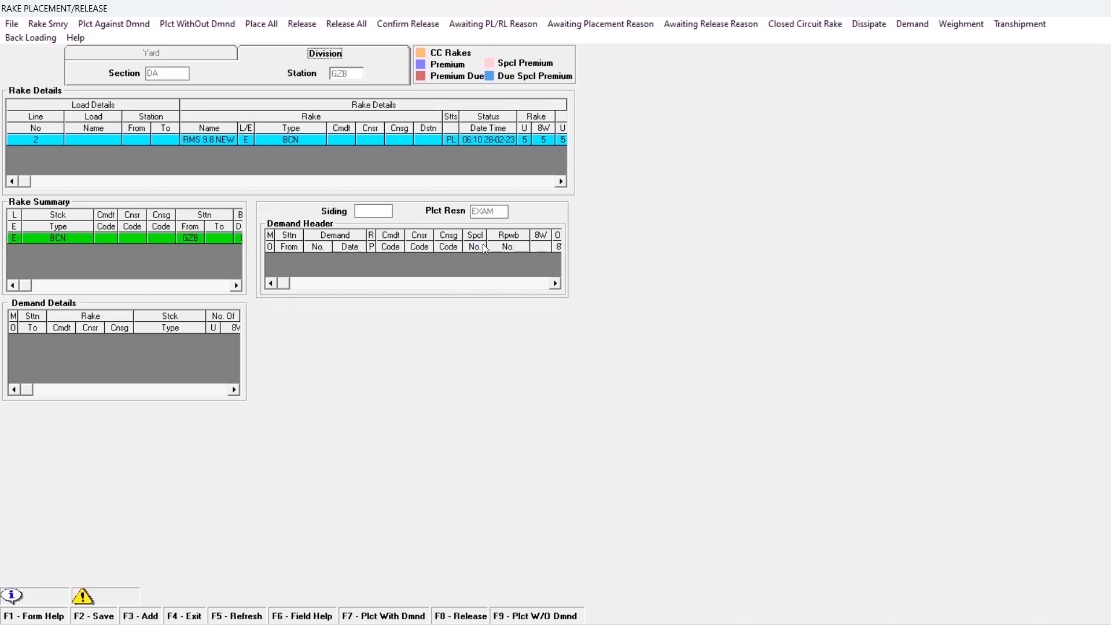
pyautogui.moveTo(445, 161)
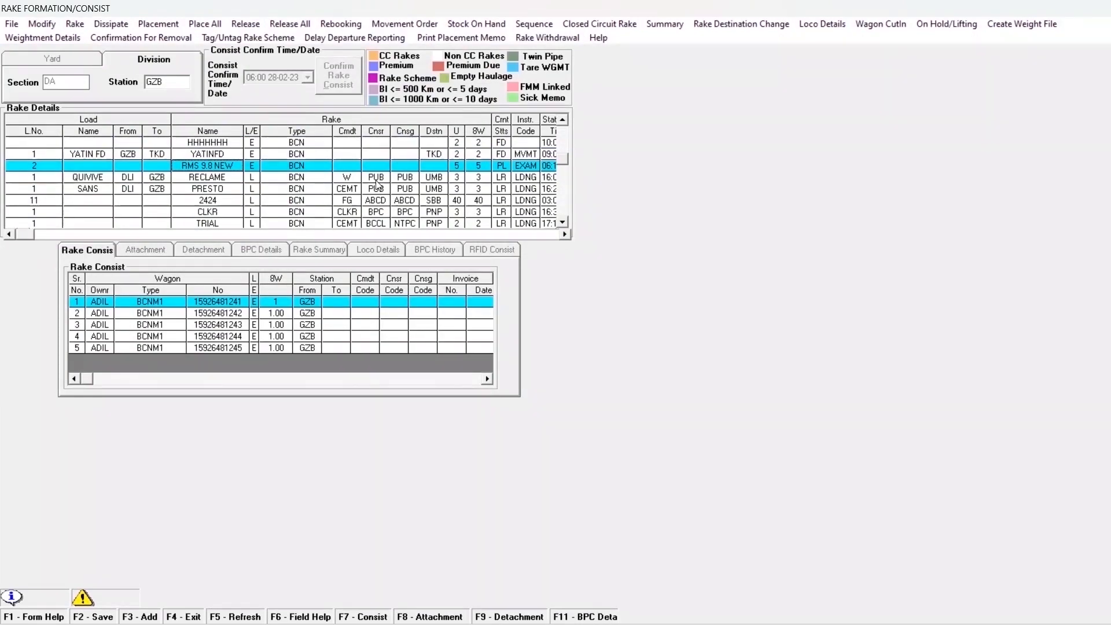
pyautogui.moveTo(543, 168)
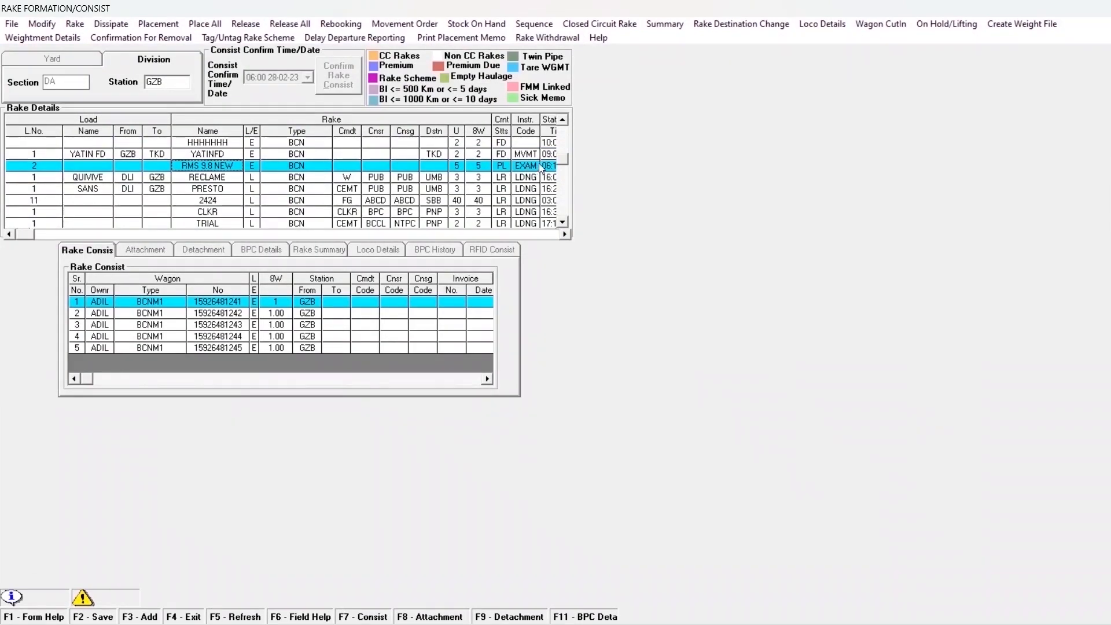
pyautogui.moveTo(520, 166)
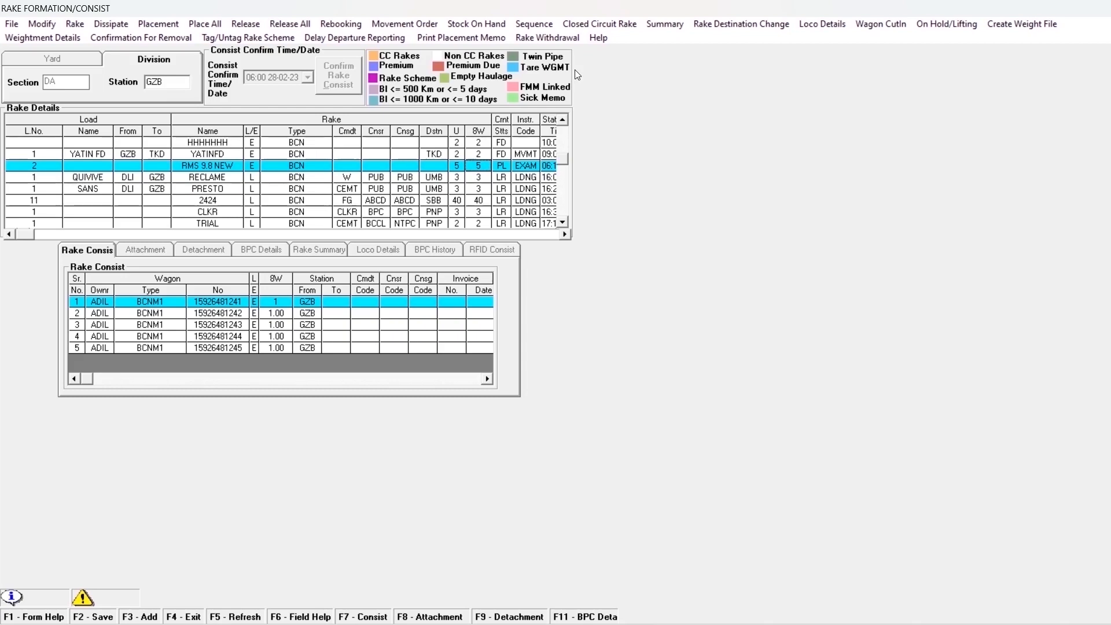
# Step: Open the Rake Withdrawal form for placed rake RMS 9.8 NEW
pyautogui.click(547, 38)
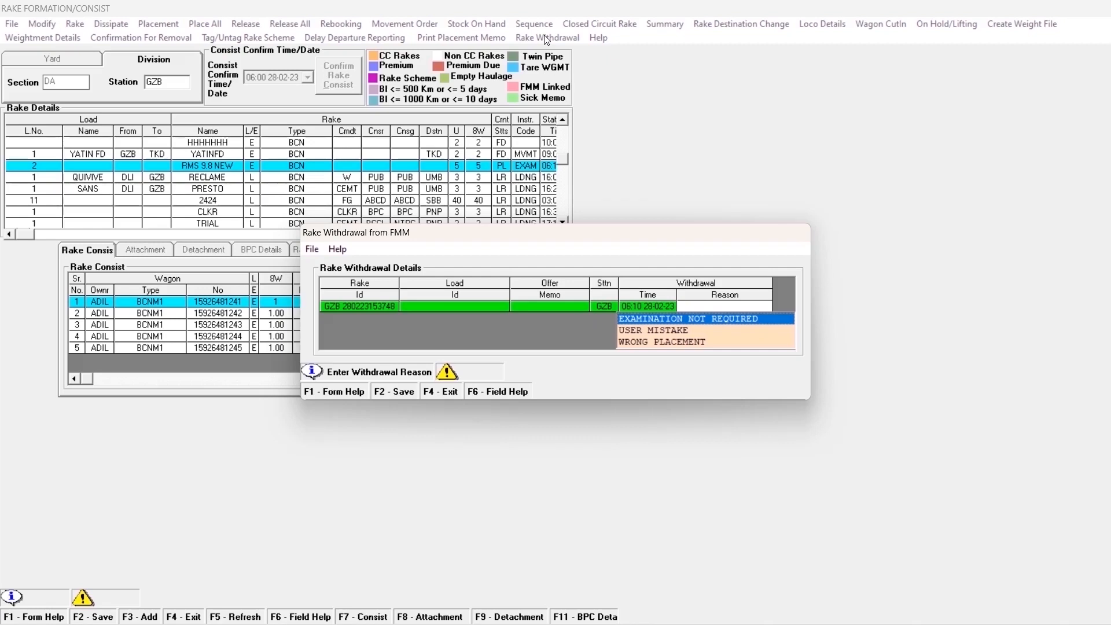
# Step: Choose USER MISTAKE as the withdrawal reason and dismiss the release time error
pyautogui.click(654, 331)
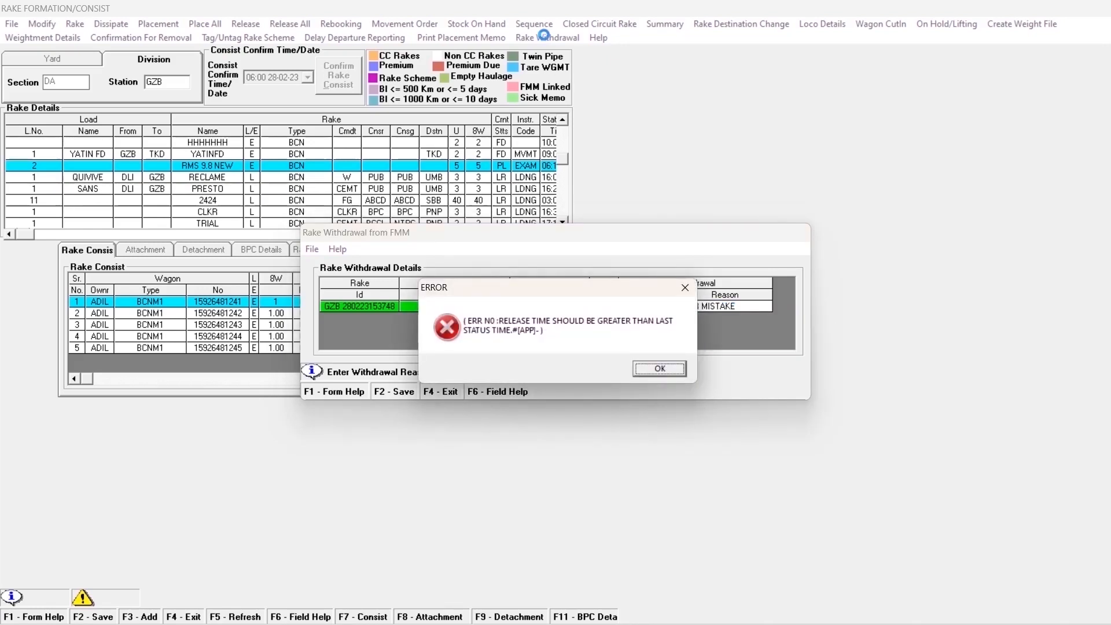
pyautogui.click(660, 369)
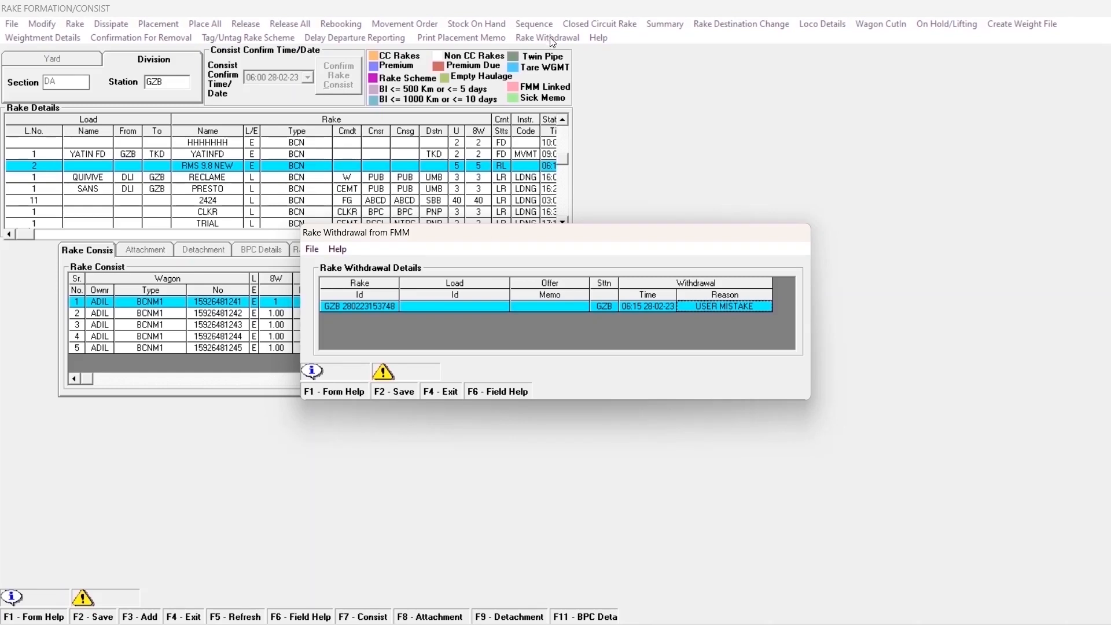
pyautogui.moveTo(485, 149)
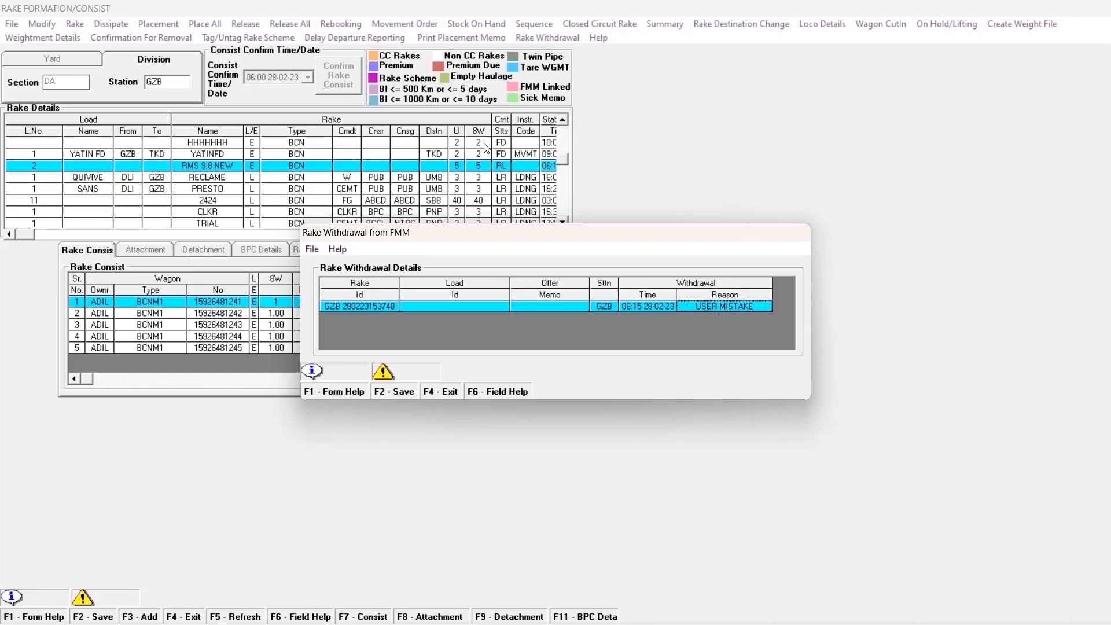
pyautogui.moveTo(494, 168)
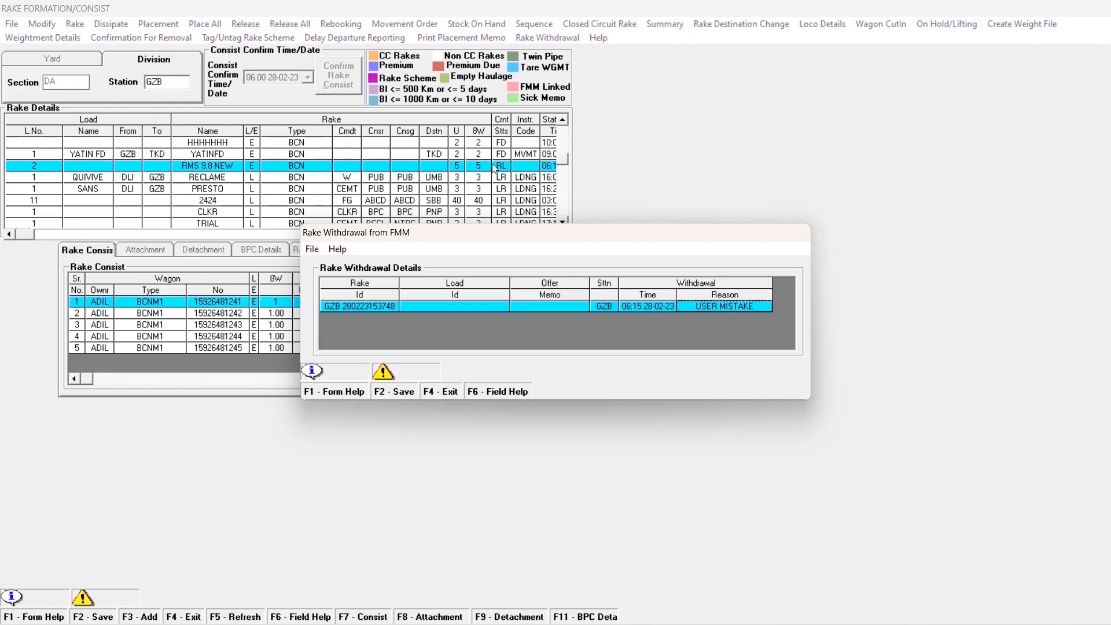
pyautogui.moveTo(502, 174)
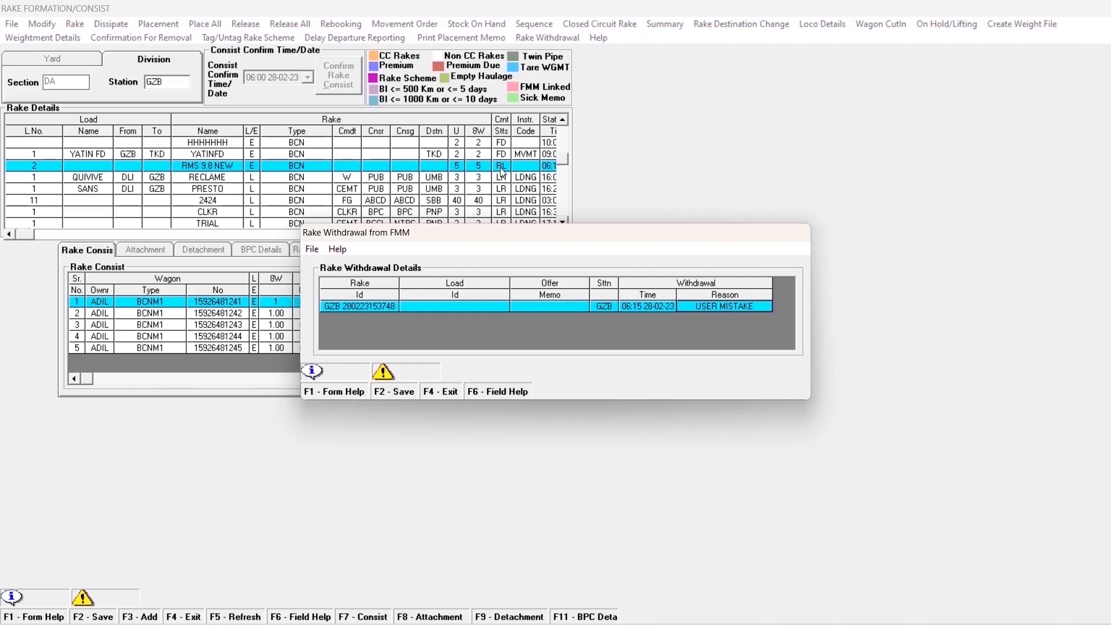
pyautogui.moveTo(486, 173)
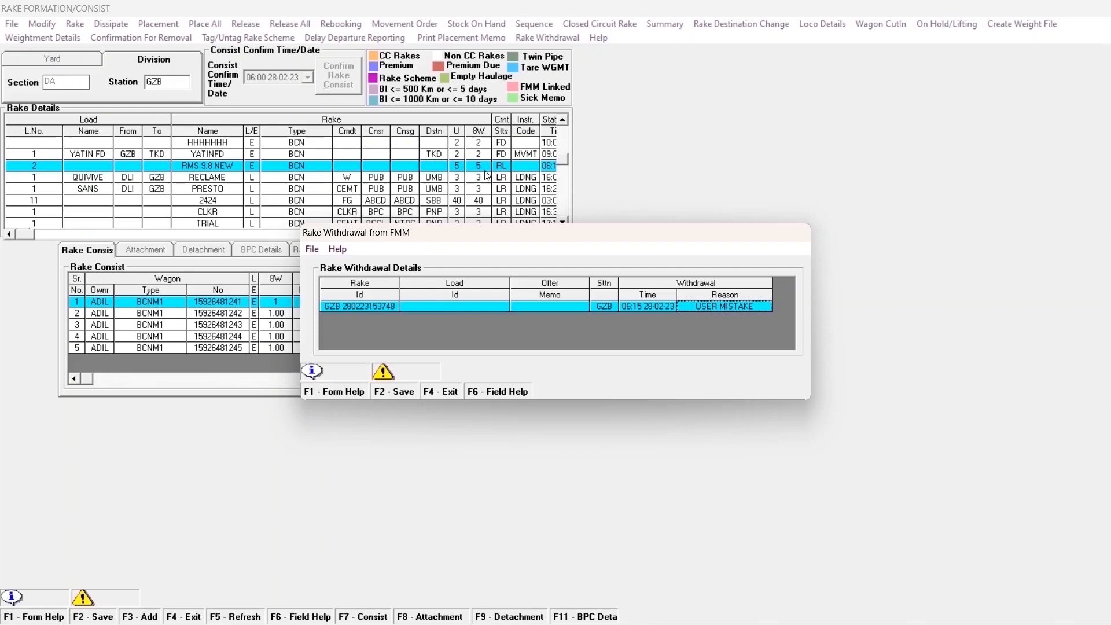
pyautogui.moveTo(548, 37)
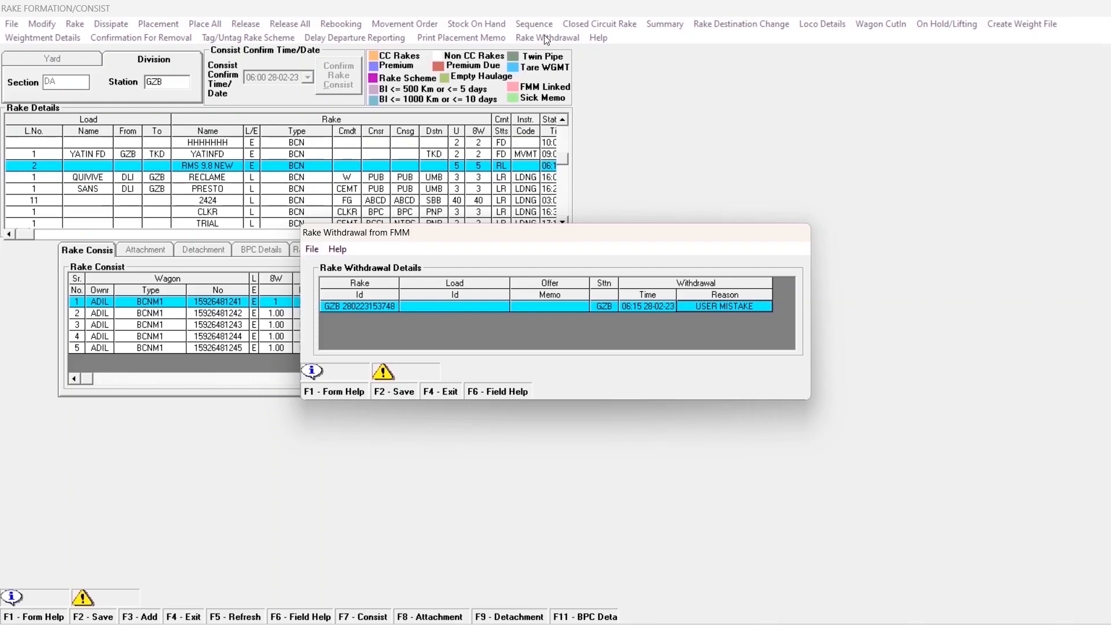
pyautogui.moveTo(579, 129)
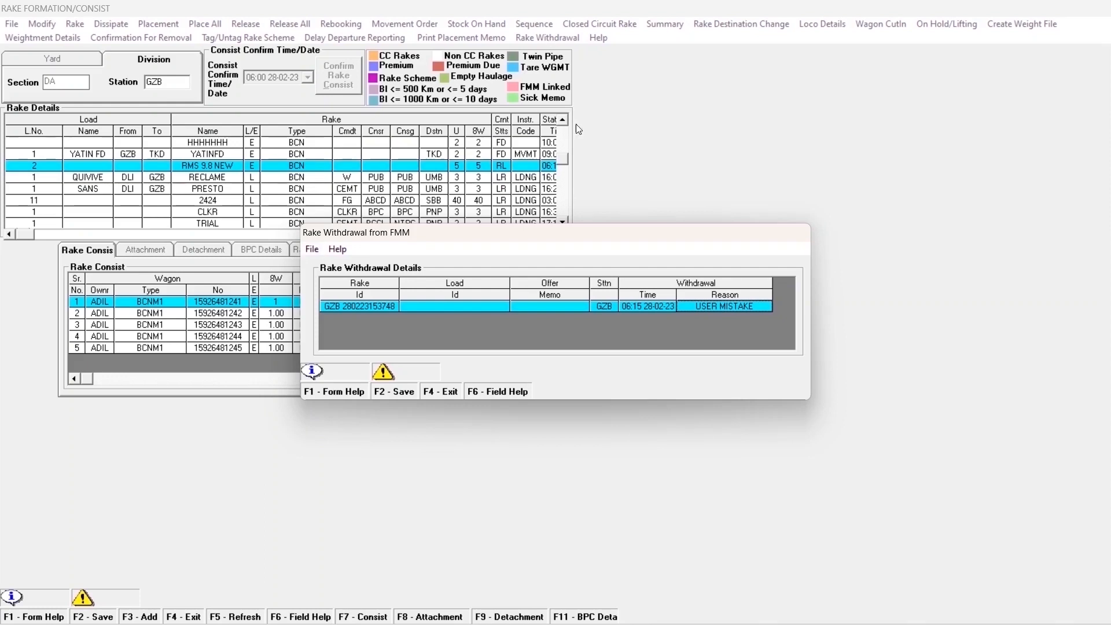
pyautogui.moveTo(503, 173)
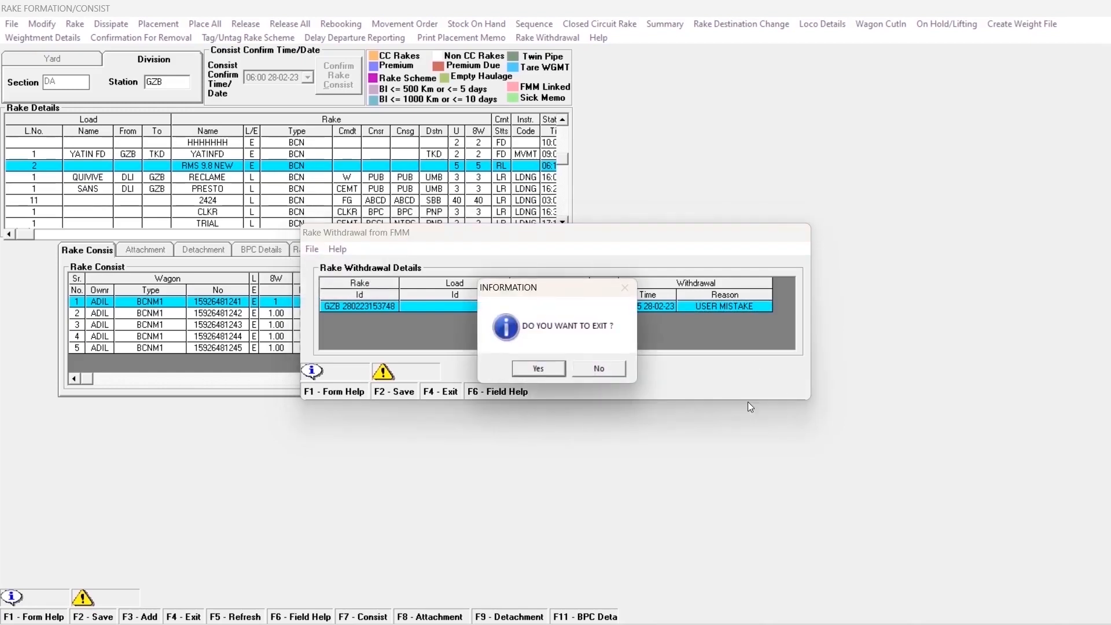
# Step: Confirm leaving the withdrawal form with Yes
pyautogui.click(538, 368)
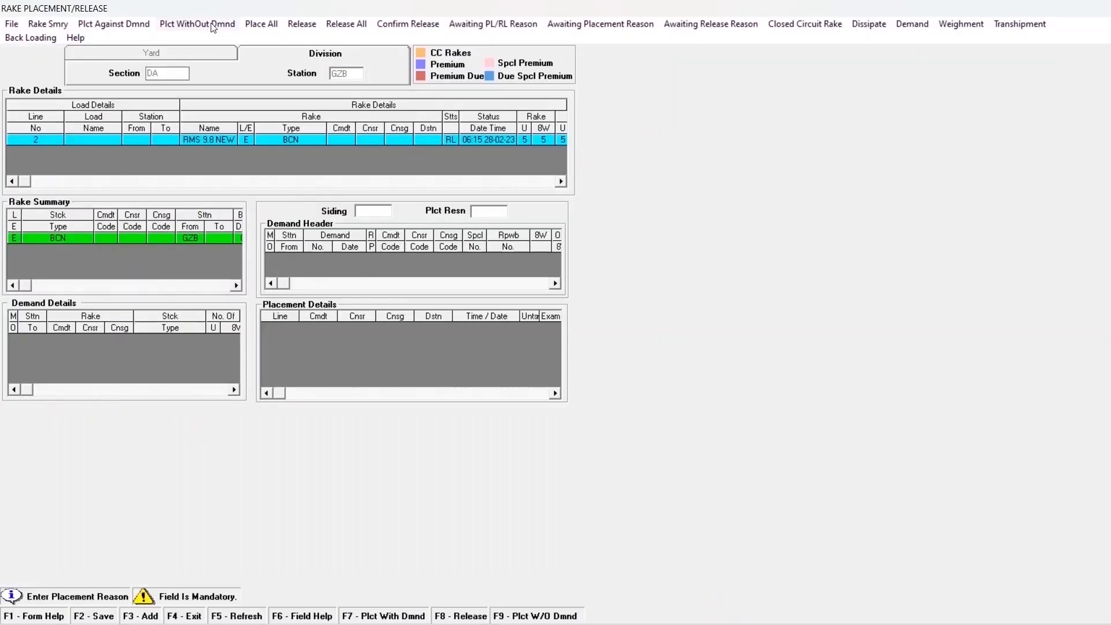
# Step: Enter re-placement reason EXAM at 06:20 28-02-23 with exam type I
pyautogui.write('EXAM')
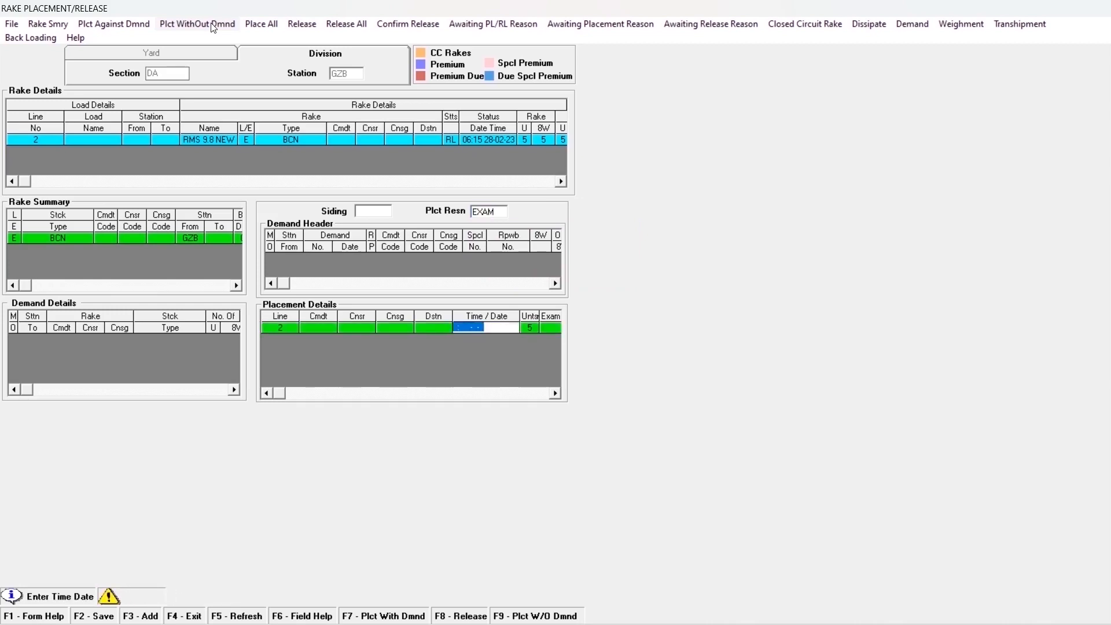
pyautogui.write('06: - -')
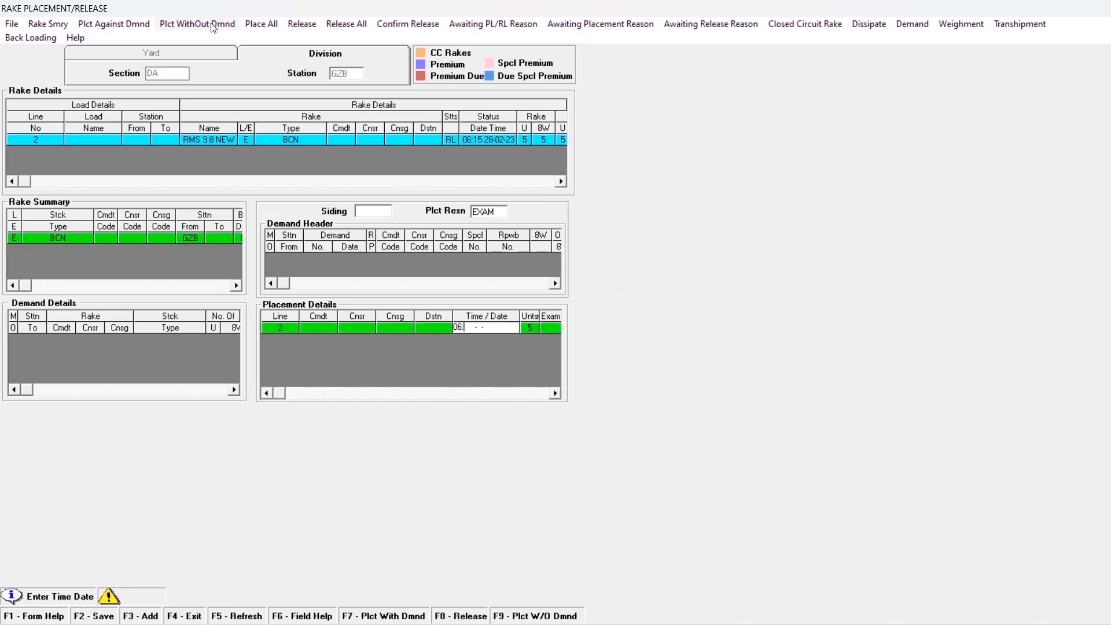
pyautogui.click(521, 327)
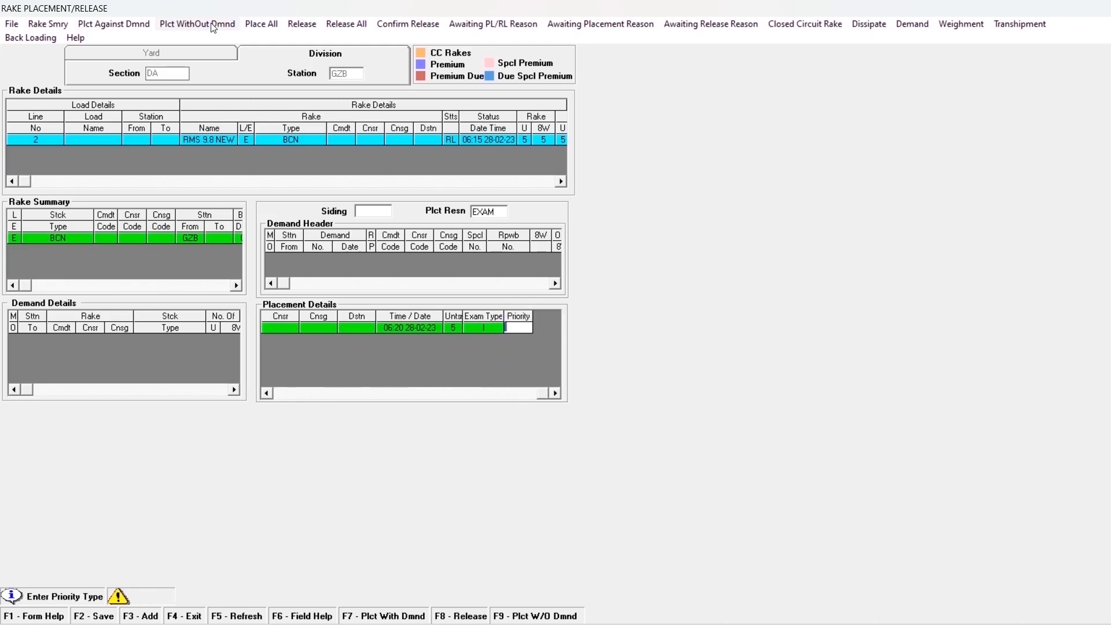
pyautogui.click(519, 327)
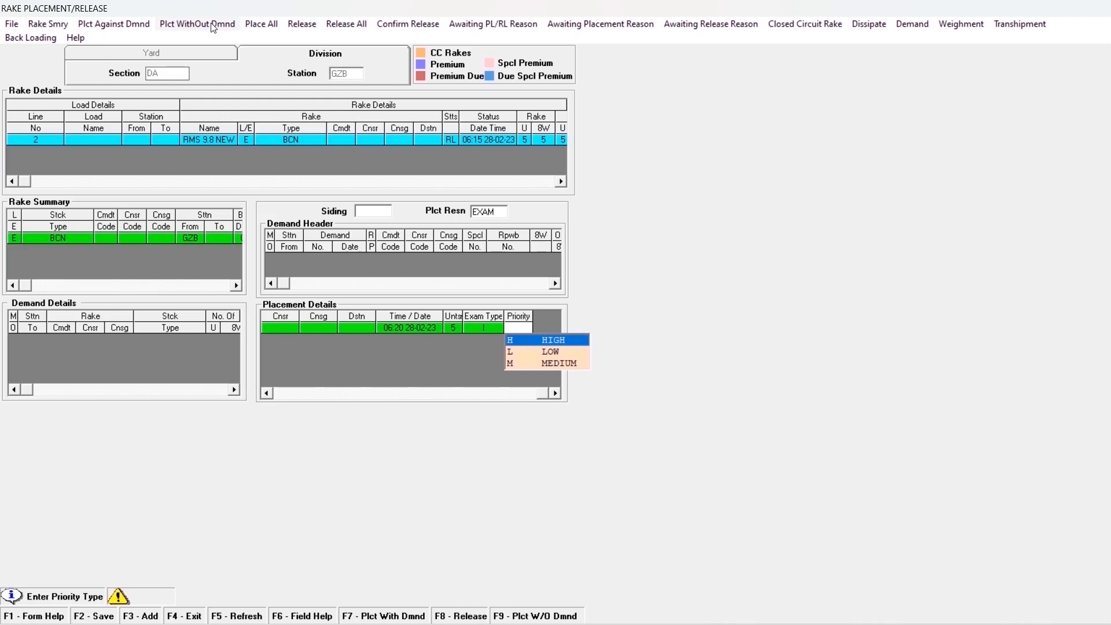